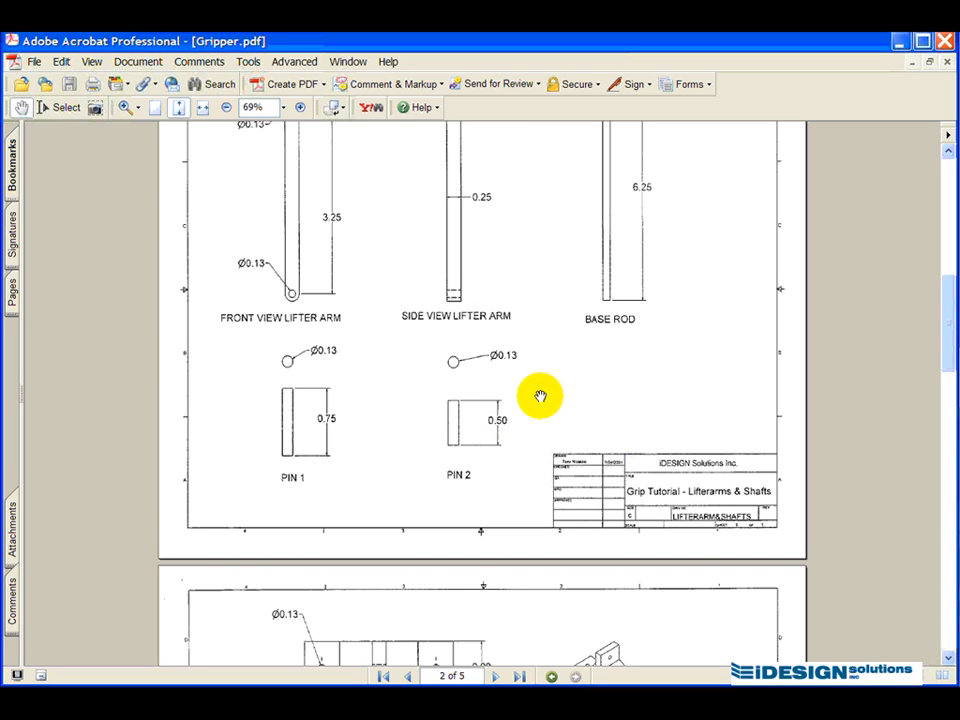
{"action": "mouse_move", "coordinate": [540, 427]}
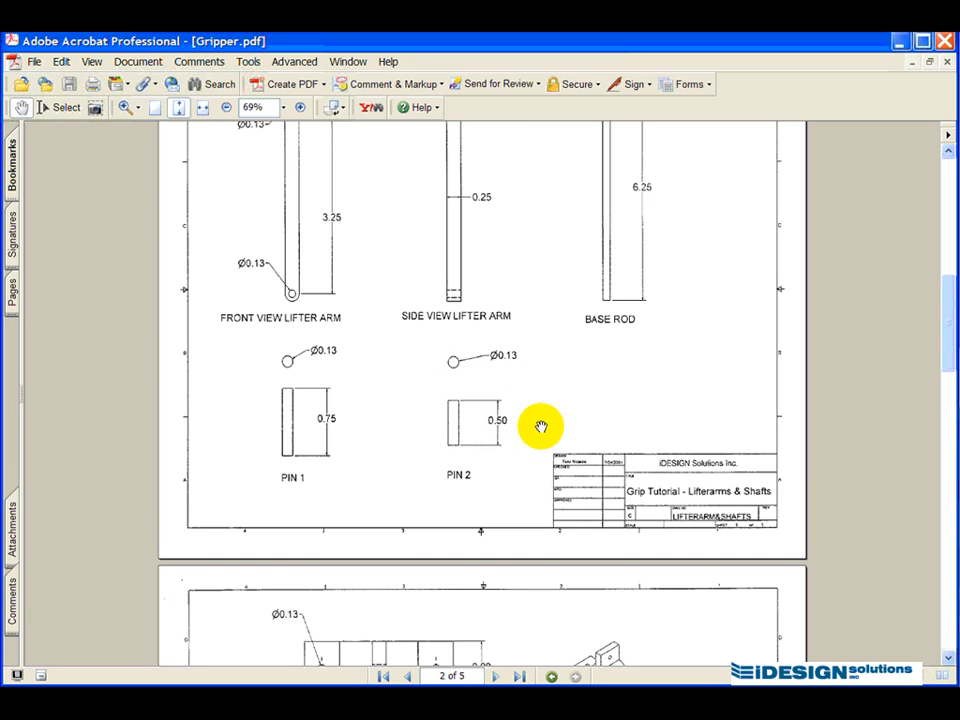
{"action": "mouse_move", "coordinate": [525, 383]}
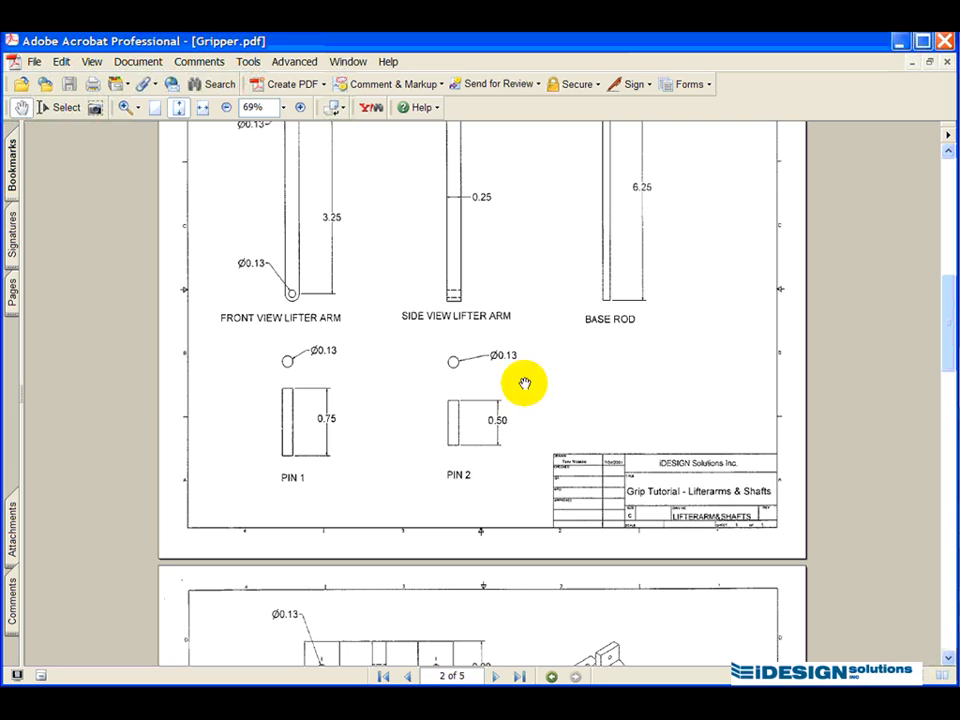
{"action": "mouse_move", "coordinate": [275, 415]}
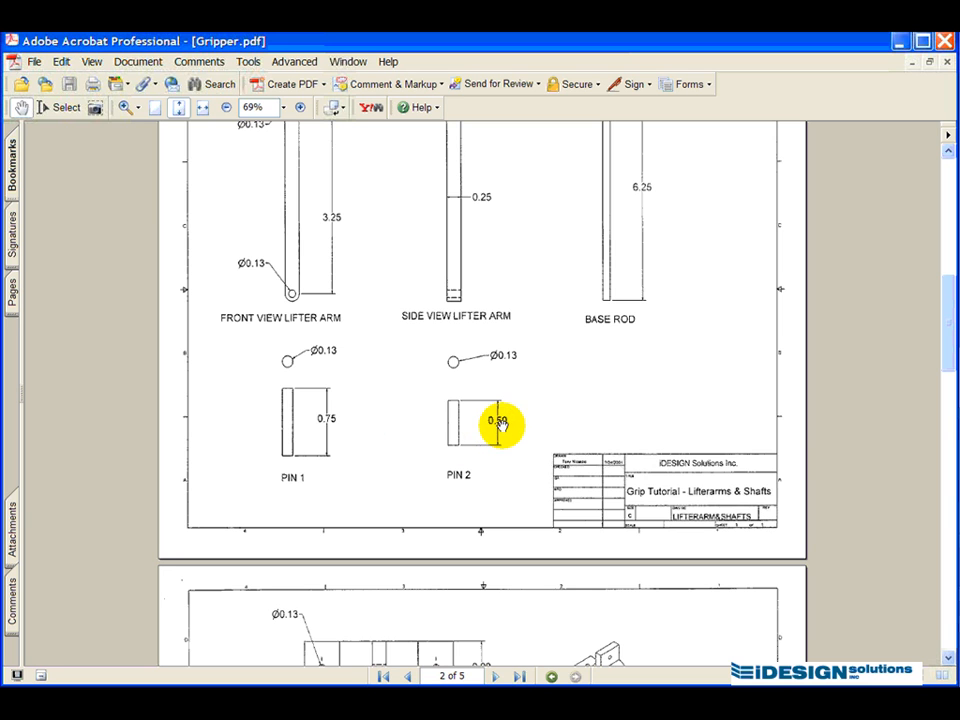
{"action": "mouse_move", "coordinate": [325, 425]}
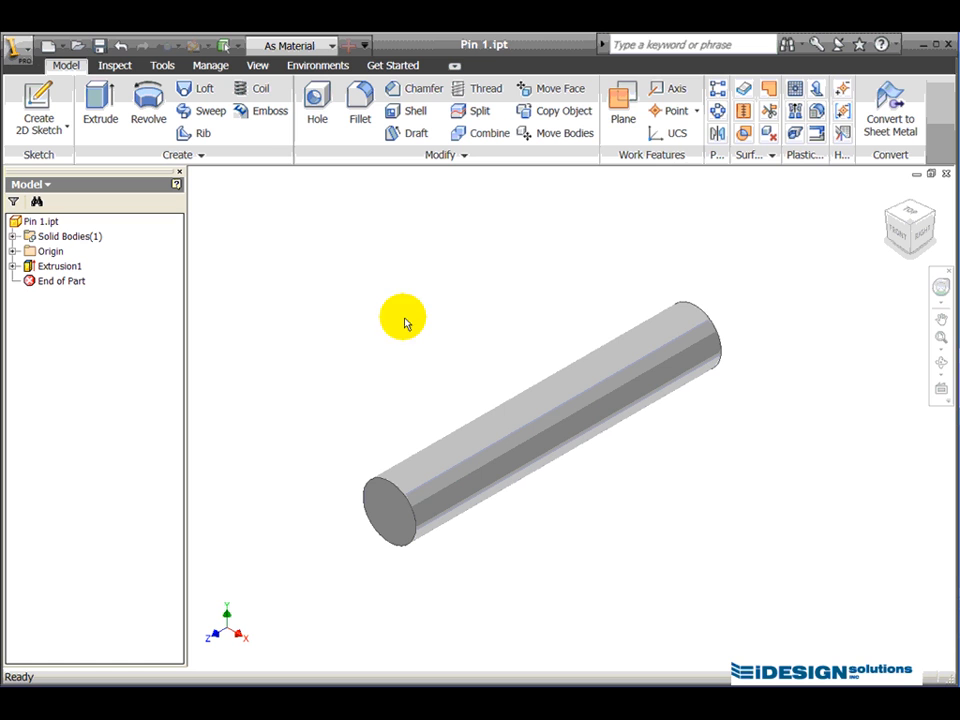
Close Pin 1 and create a new part from the Standard (in).ipt template.
{"action": "left_click", "coordinate": [943, 173]}
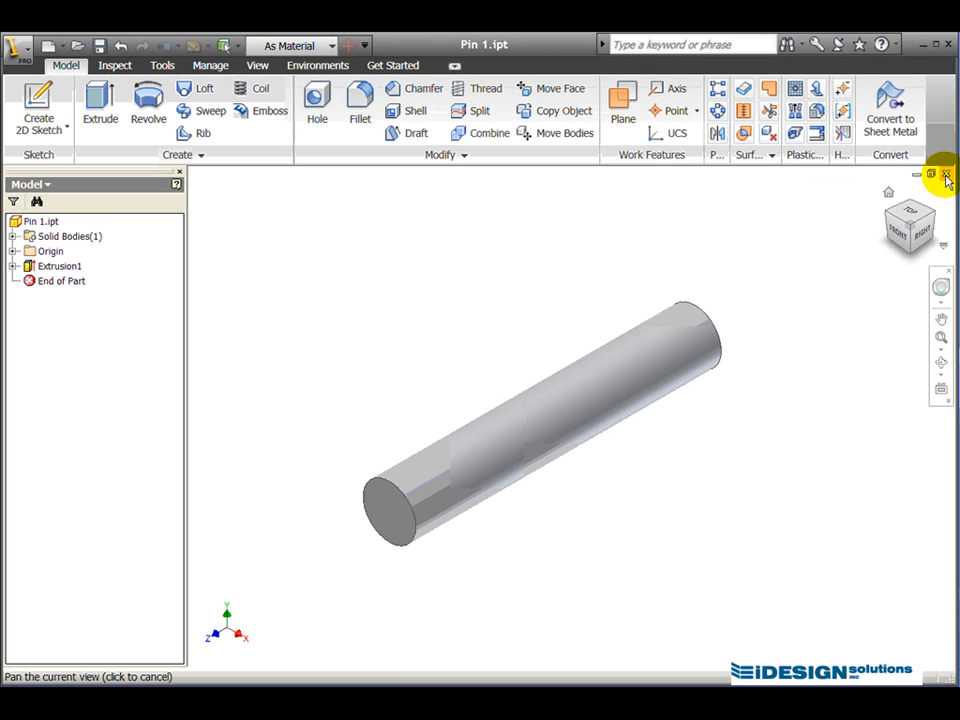
{"action": "left_click", "coordinate": [945, 173]}
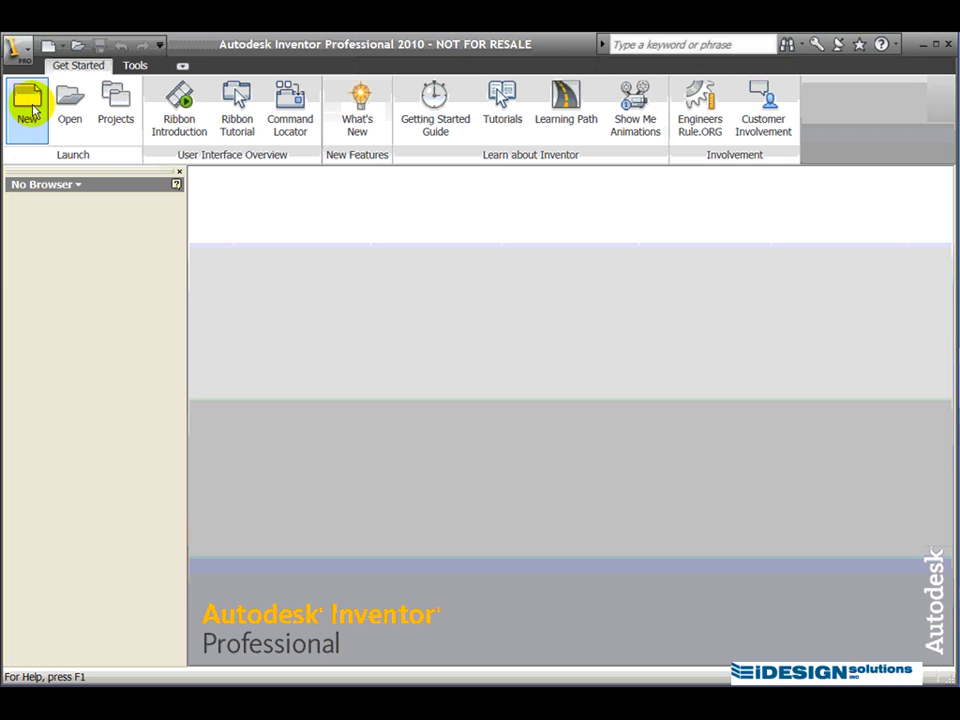
{"action": "left_click", "coordinate": [27, 100]}
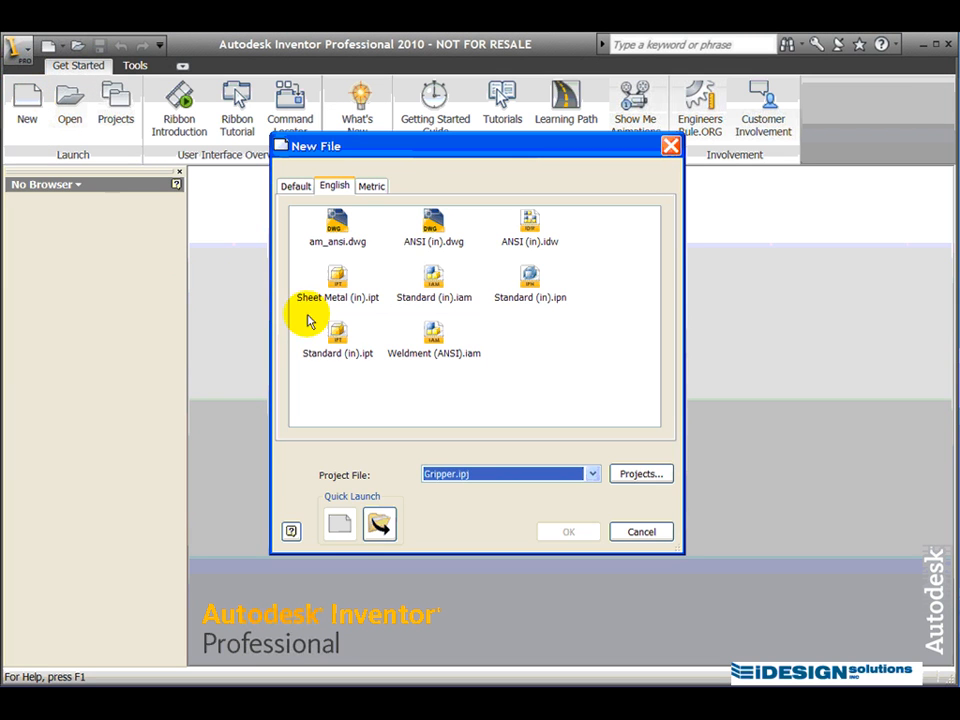
{"action": "left_click", "coordinate": [337, 340]}
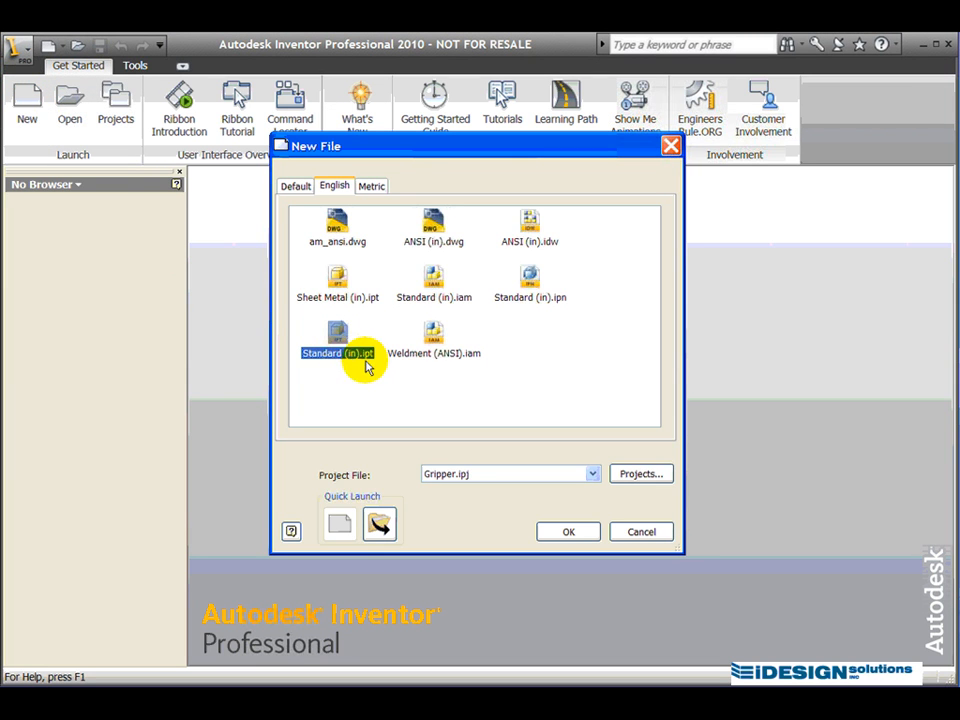
{"action": "mouse_move", "coordinate": [452, 440]}
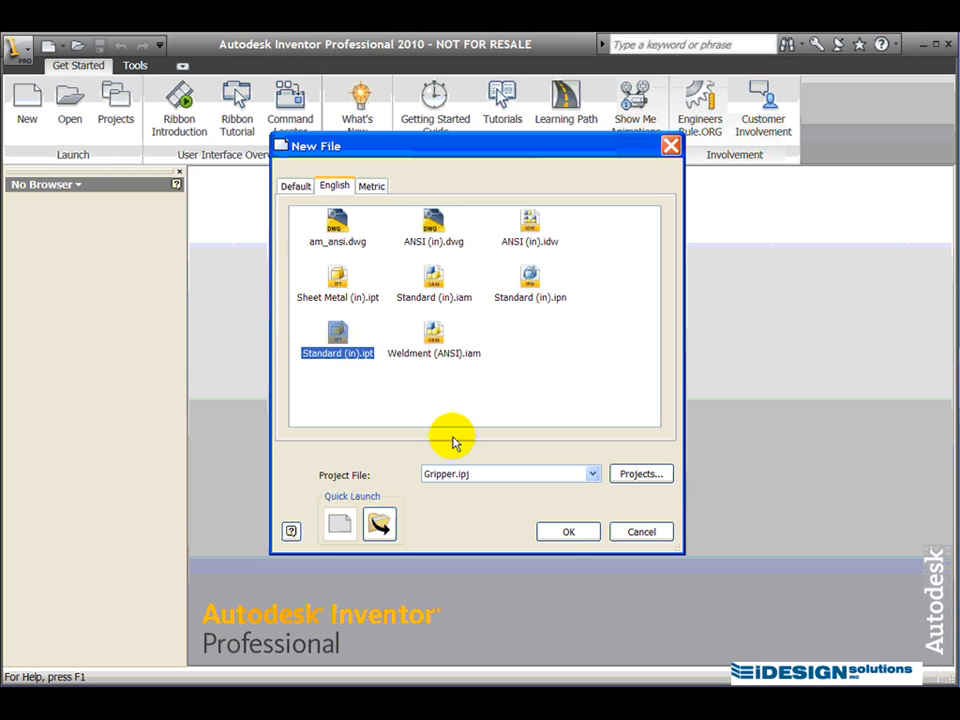
{"action": "left_click", "coordinate": [567, 531]}
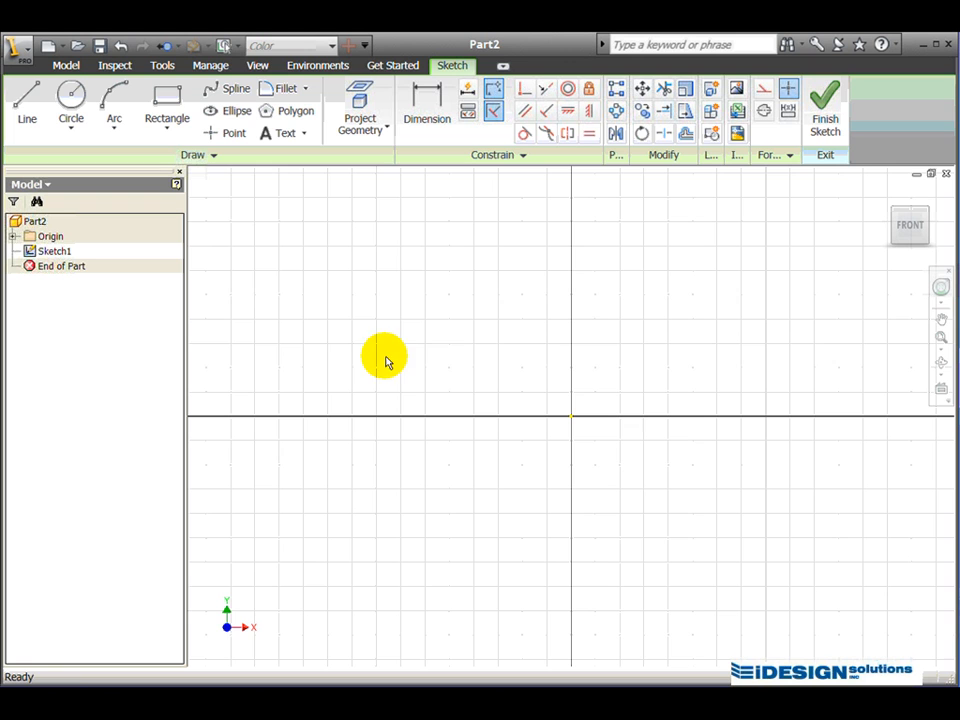
Draw a circle with its center up and left of the sketch origin.
{"action": "left_click", "coordinate": [70, 100]}
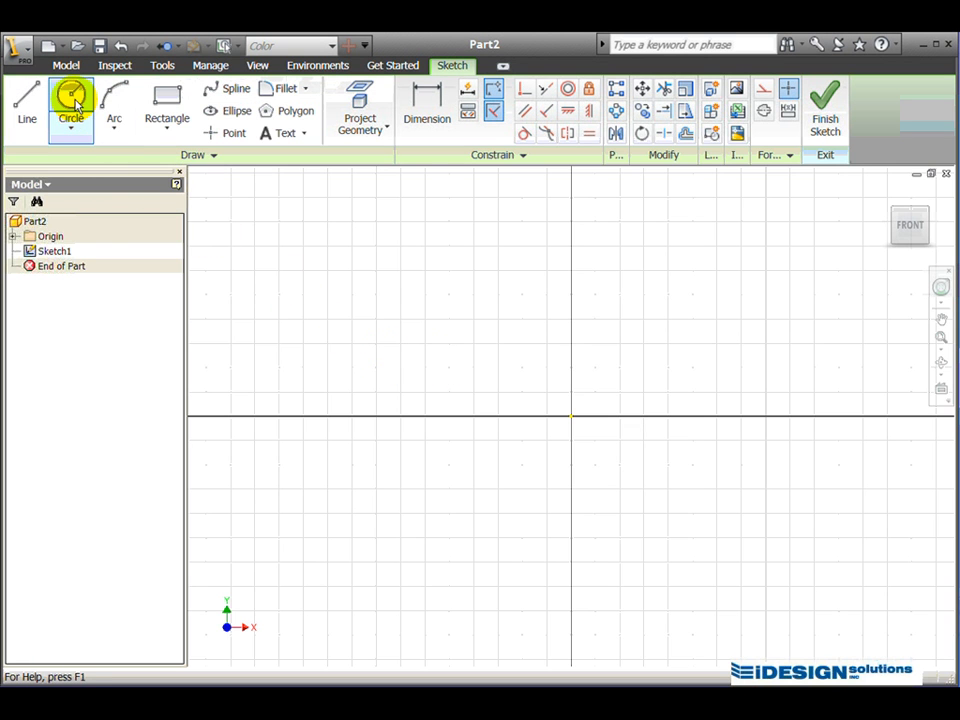
{"action": "left_click", "coordinate": [70, 100]}
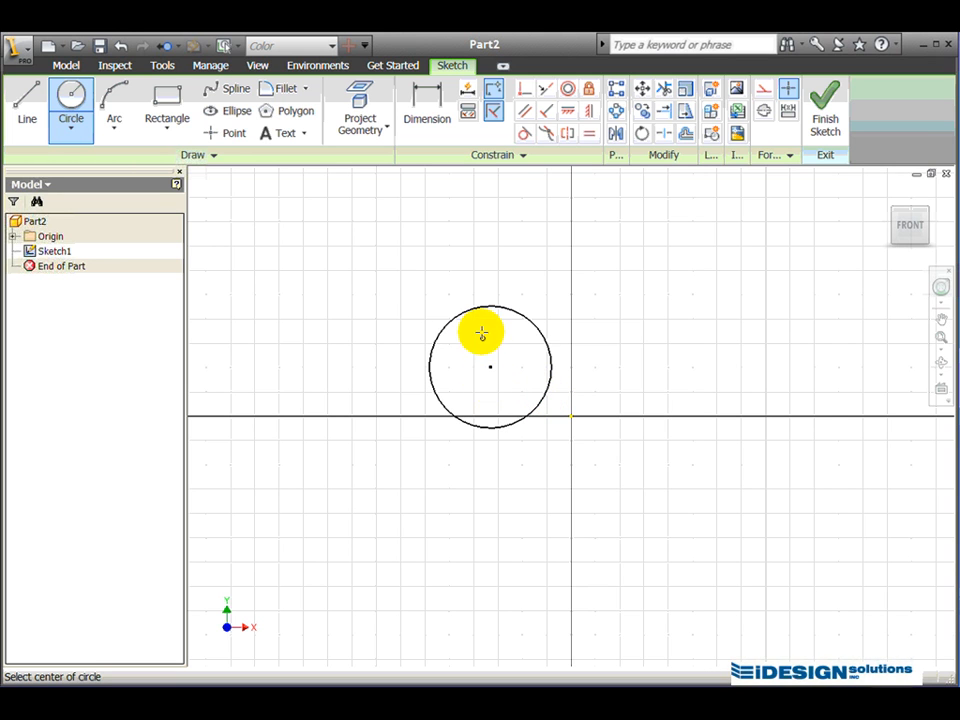
{"action": "left_click", "coordinate": [427, 110]}
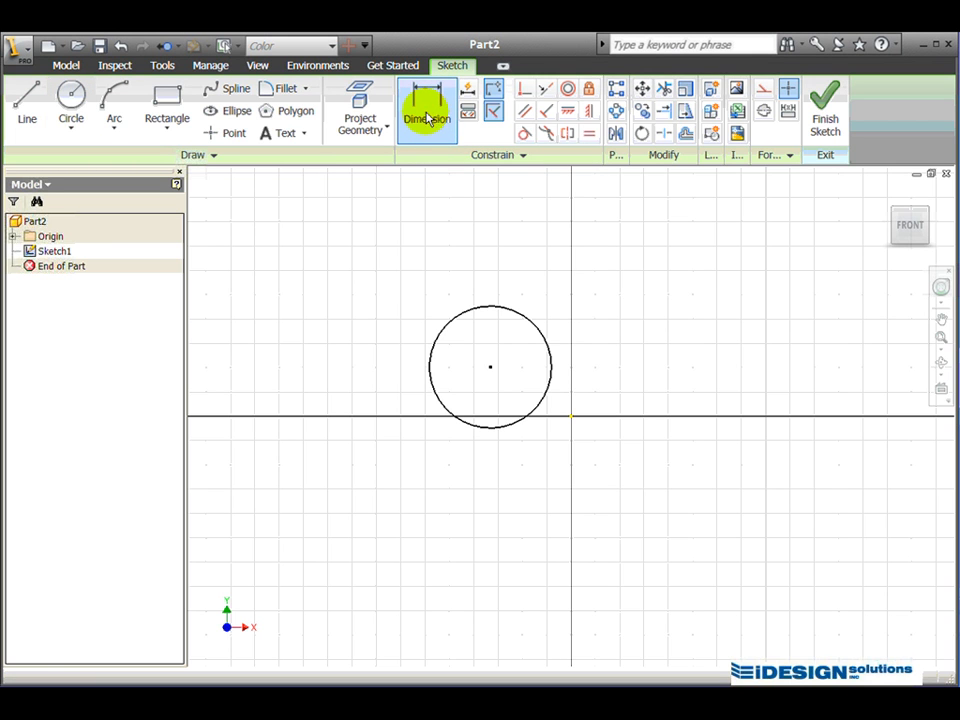
Dimension the circle's diameter to 0.13.
{"action": "left_click", "coordinate": [427, 108]}
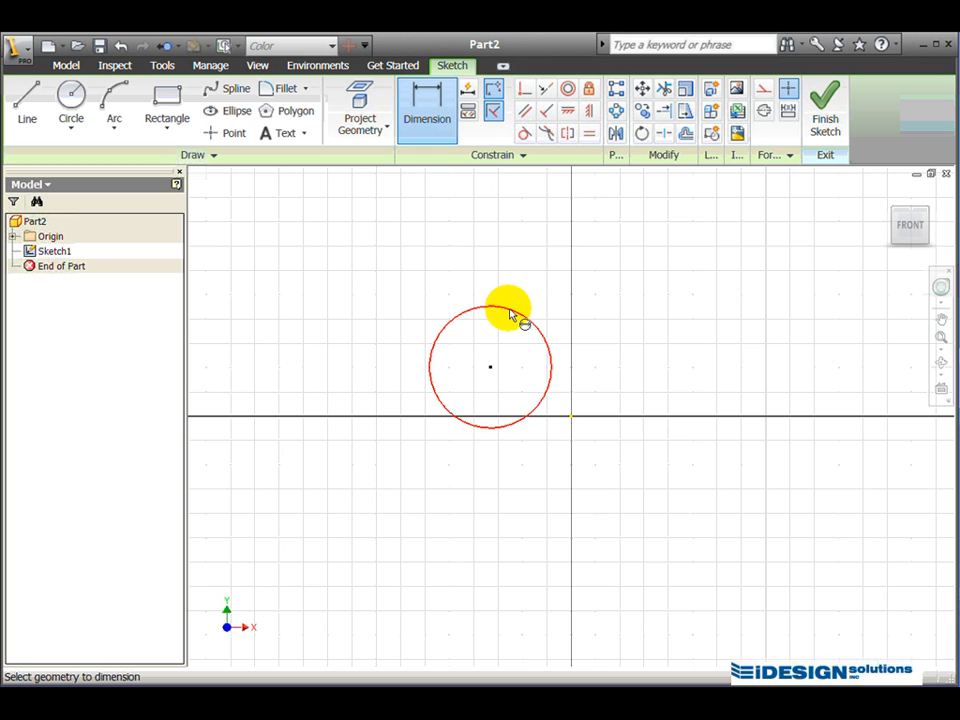
{"action": "left_click", "coordinate": [510, 315]}
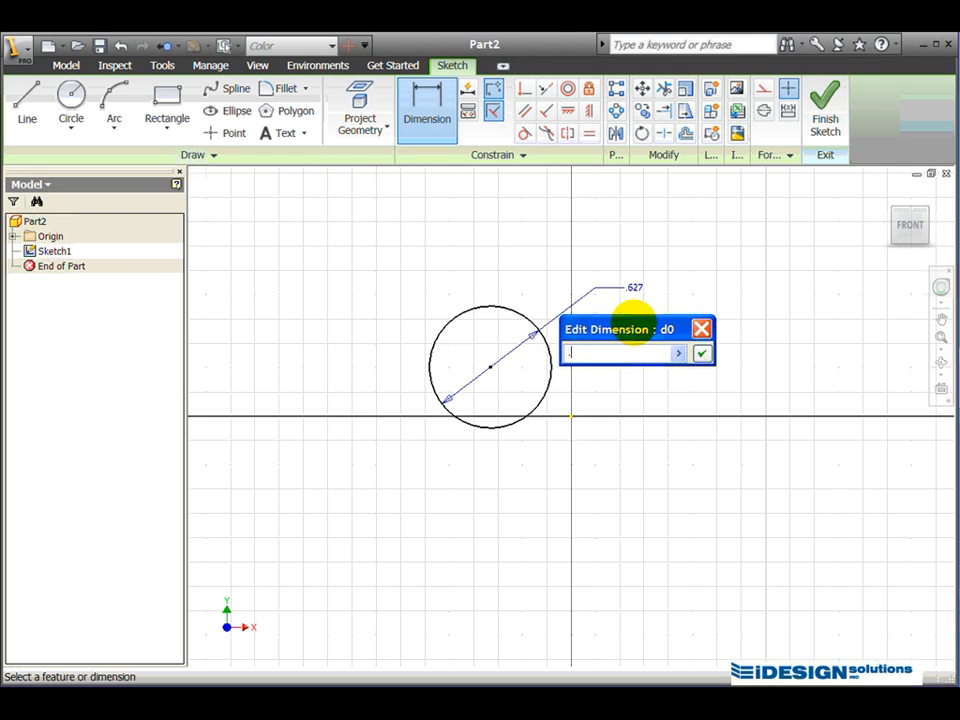
{"action": "type", "text": ".13"}
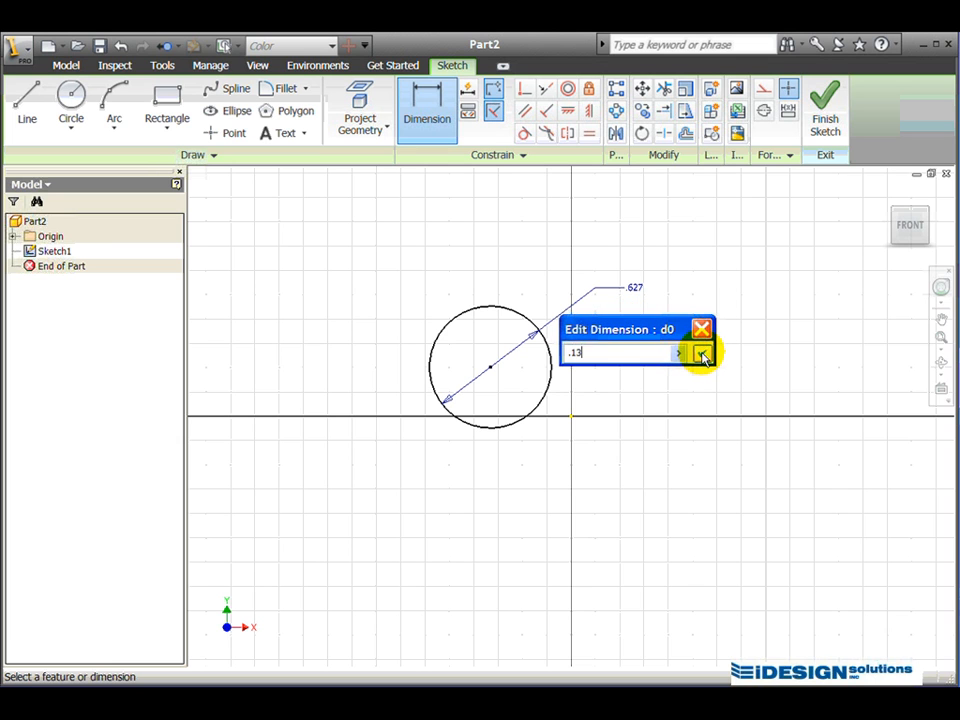
{"action": "left_click", "coordinate": [701, 352]}
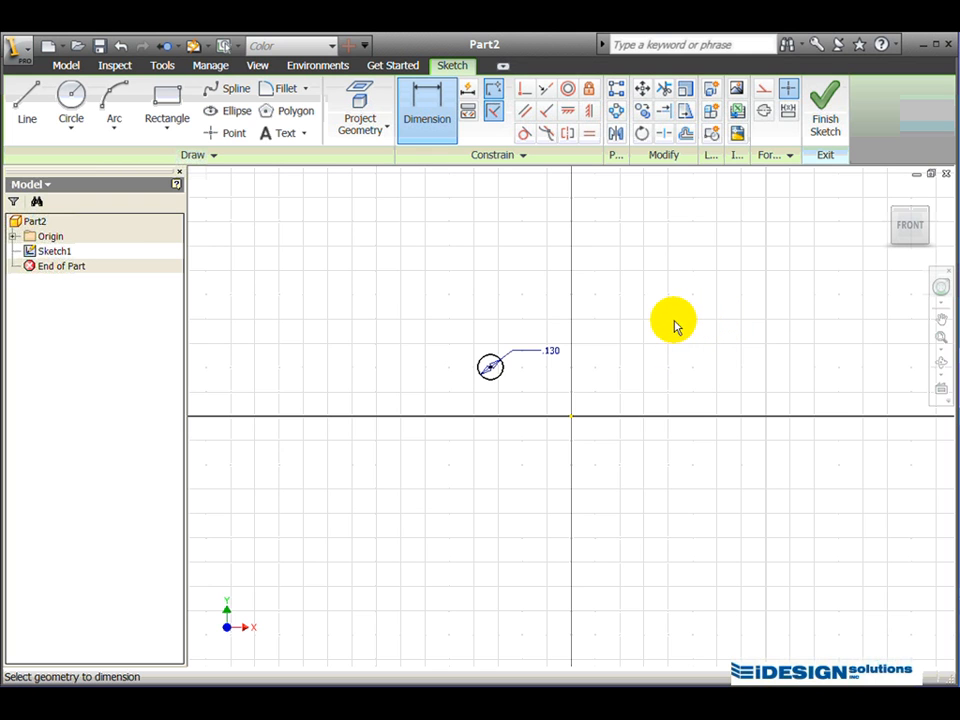
{"action": "mouse_move", "coordinate": [855, 248]}
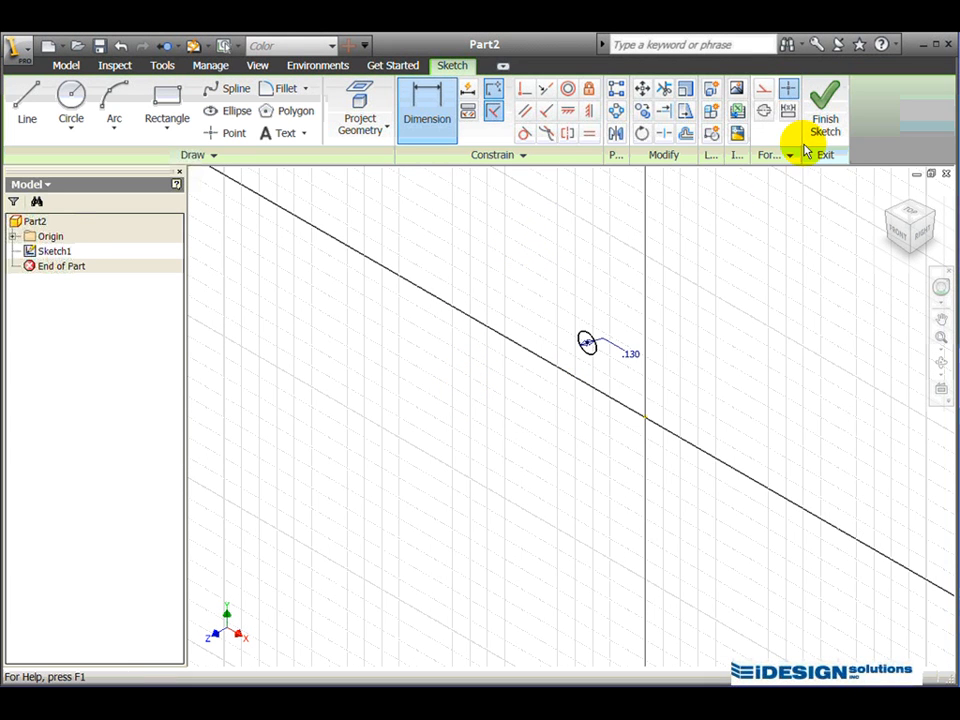
{"action": "mouse_move", "coordinate": [824, 110]}
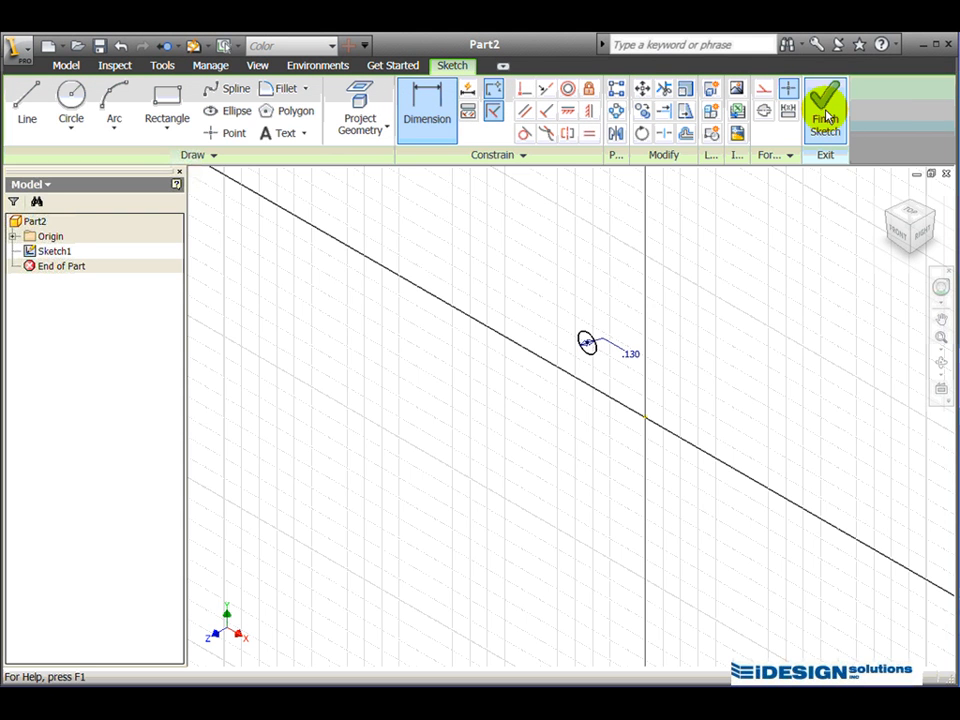
Finish the sketch containing the 0.130 circle.
{"action": "left_click", "coordinate": [824, 110]}
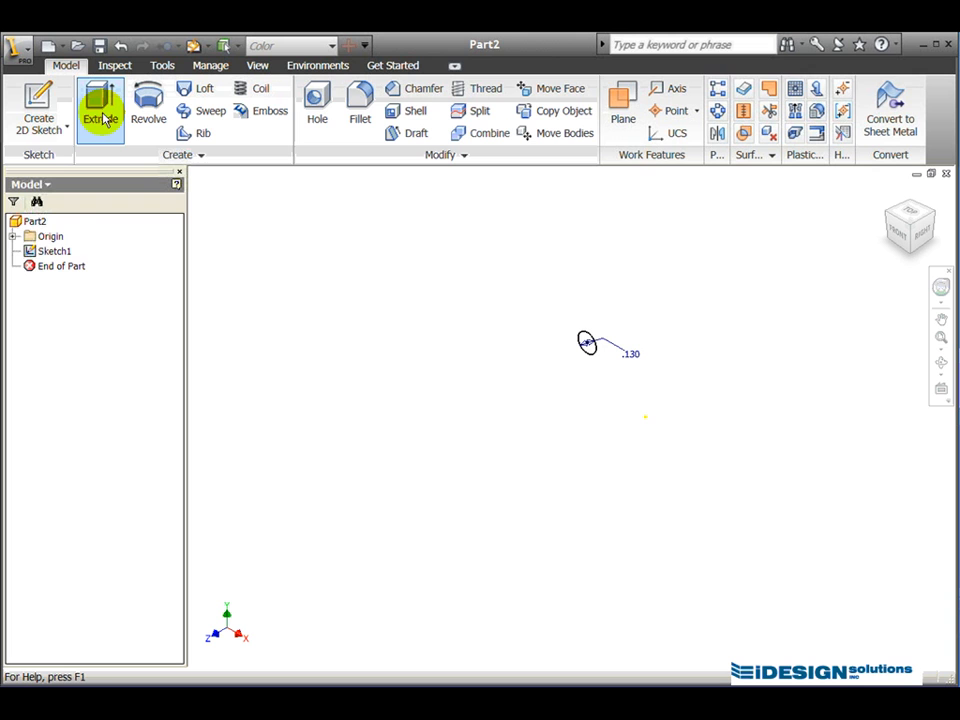
Extrude the circle profile a distance of 0.5 to make Extrusion1.
{"action": "left_click", "coordinate": [100, 105]}
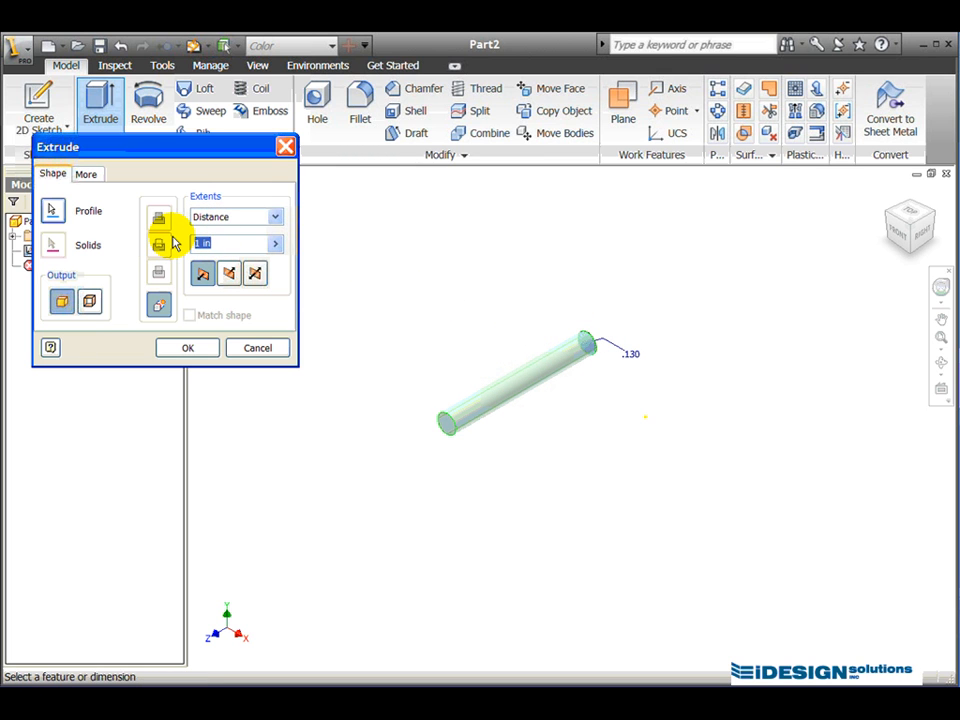
{"action": "type", "text": ".5"}
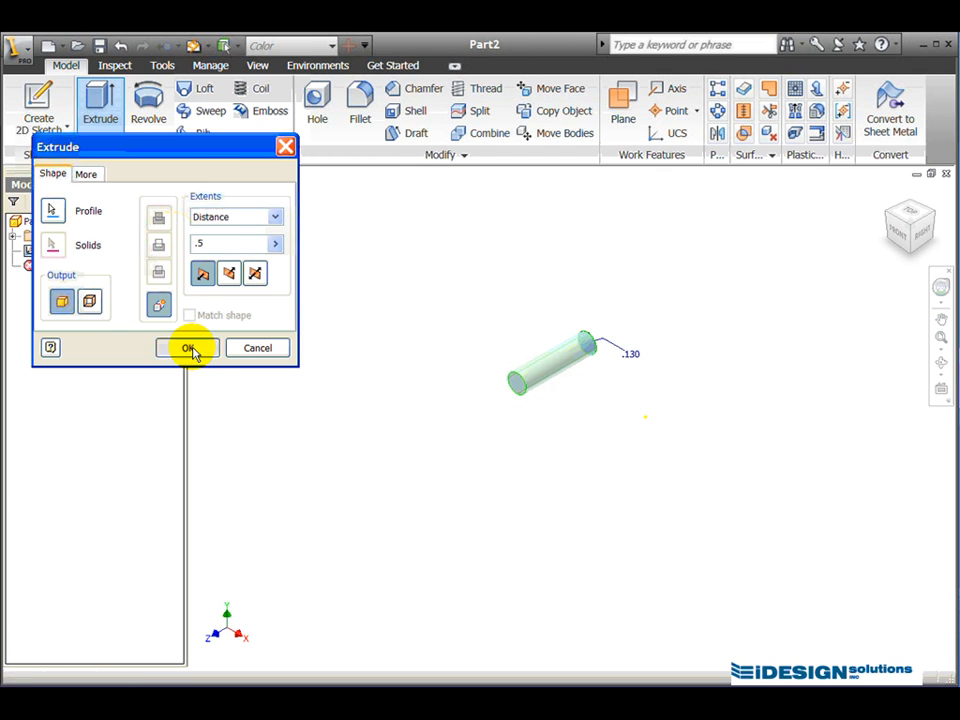
{"action": "left_click", "coordinate": [187, 347]}
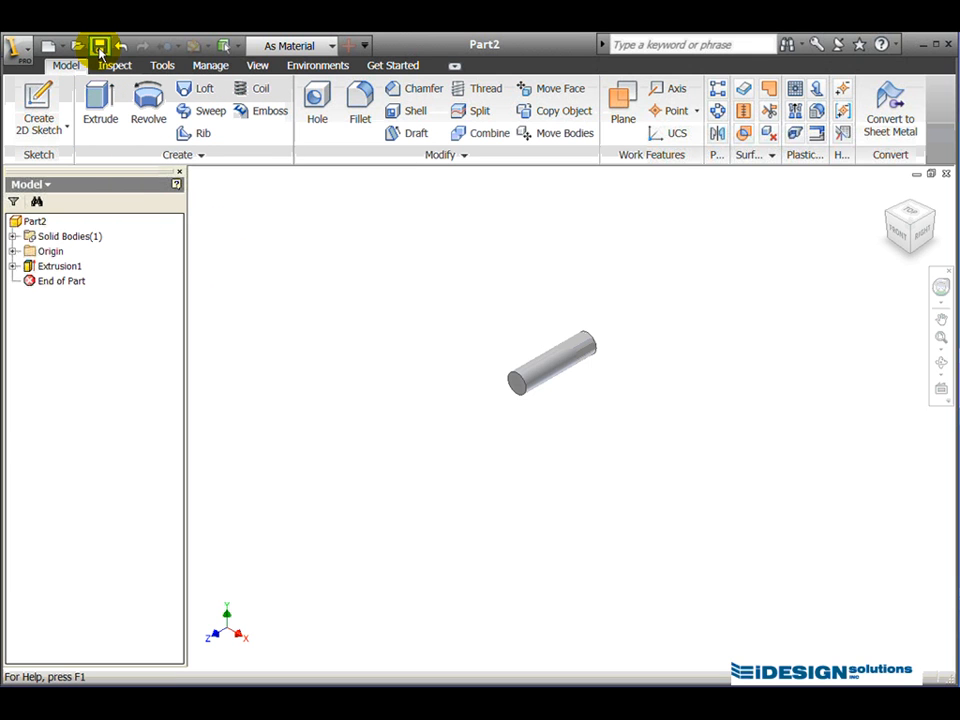
Save the part as 'Pin 2' in the gripper folder.
{"action": "left_click", "coordinate": [99, 46]}
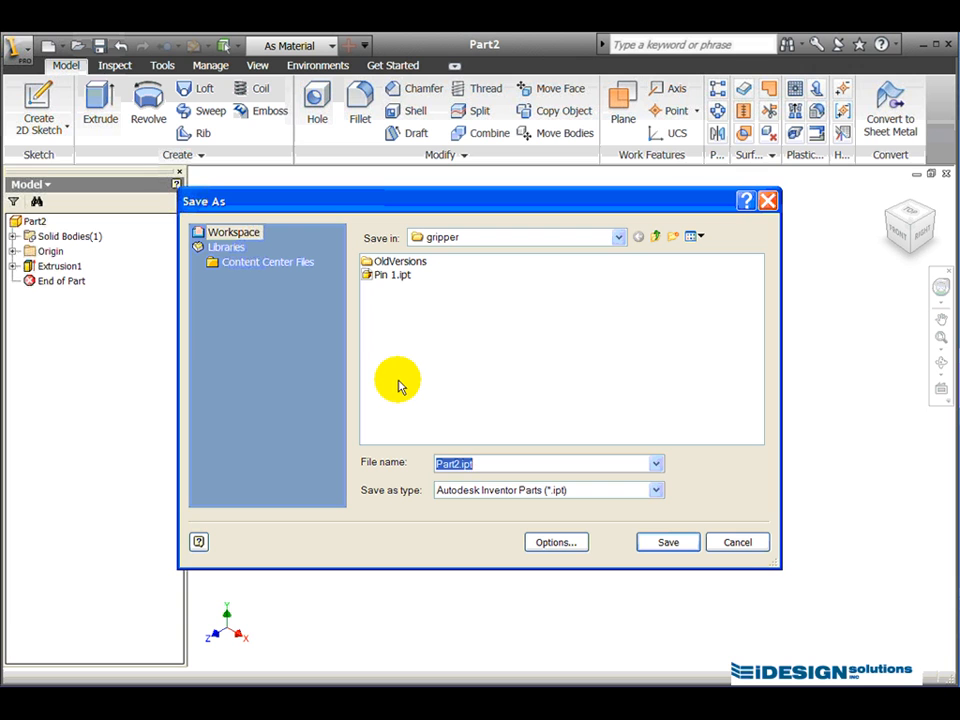
{"action": "type", "text": "Pin 2"}
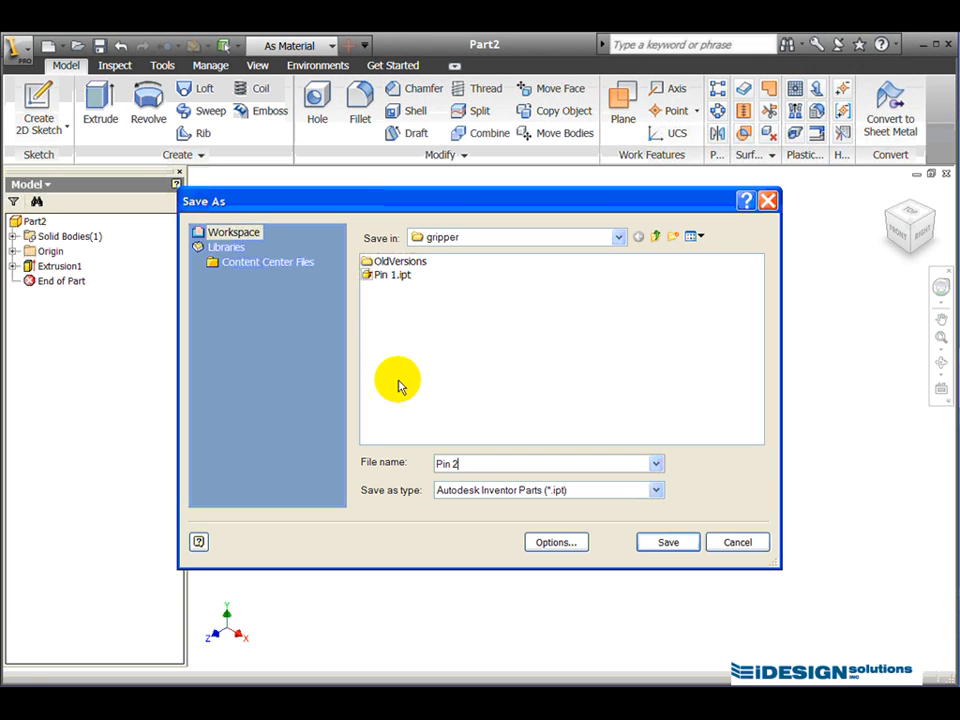
{"action": "left_click", "coordinate": [667, 541]}
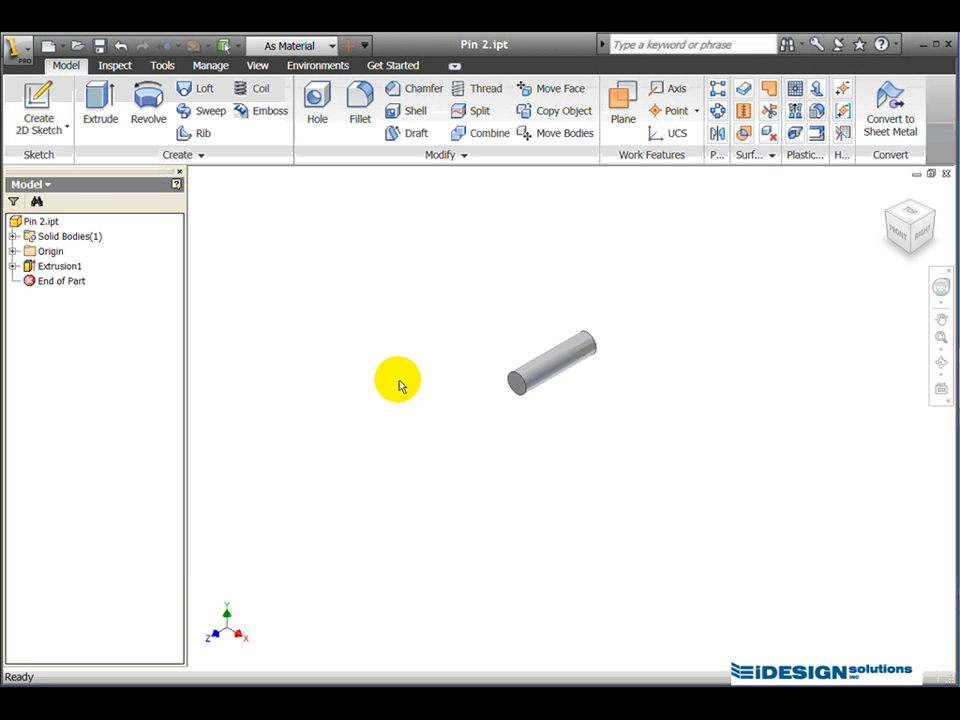